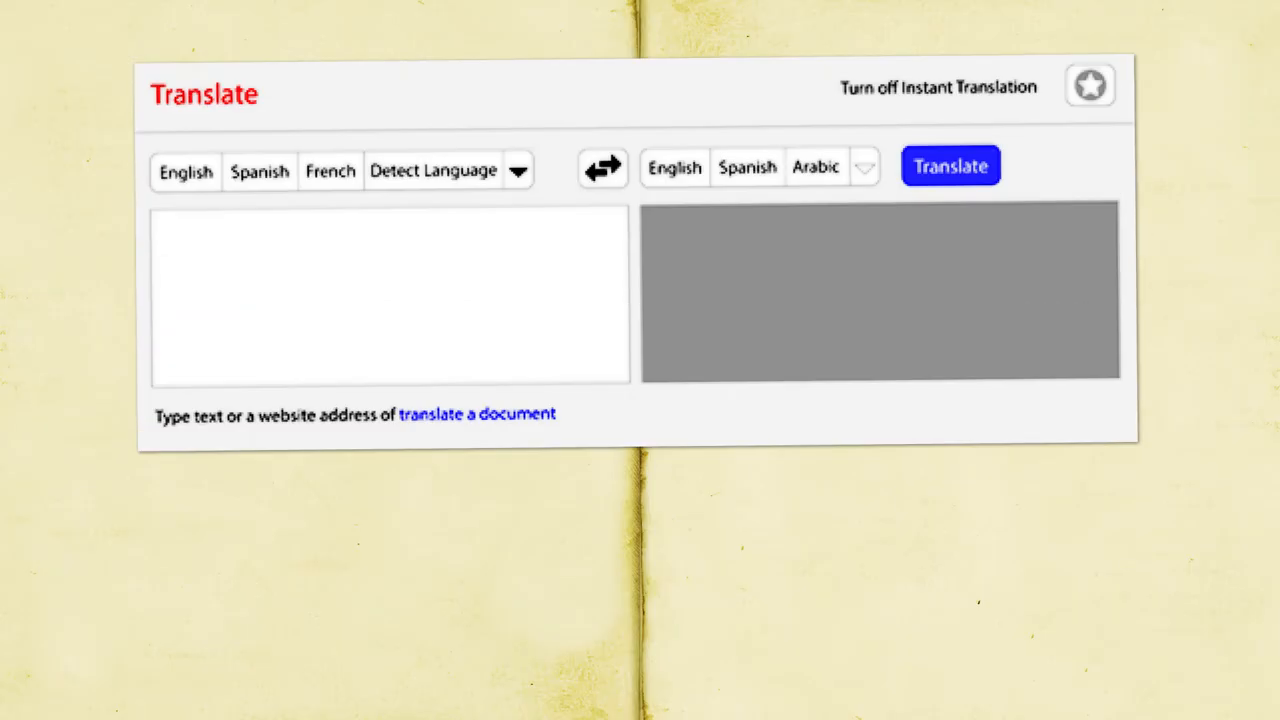
text(Schizophrenia)
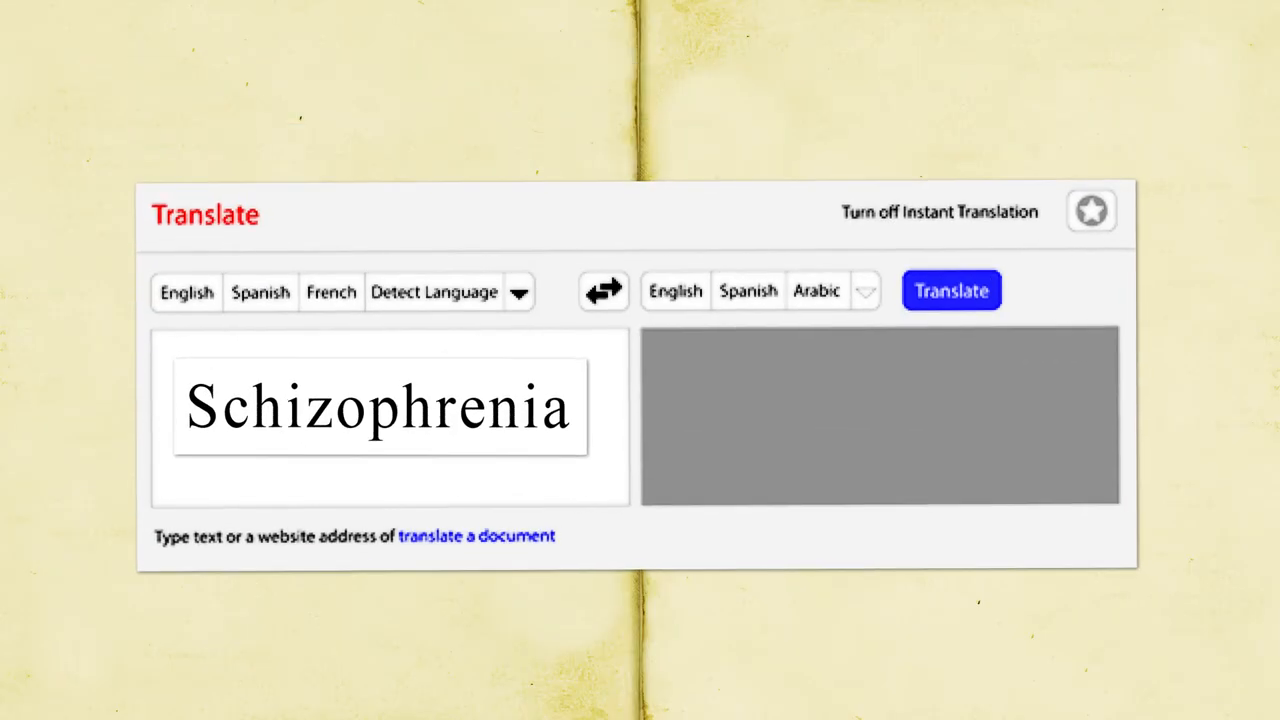
click(952, 290)
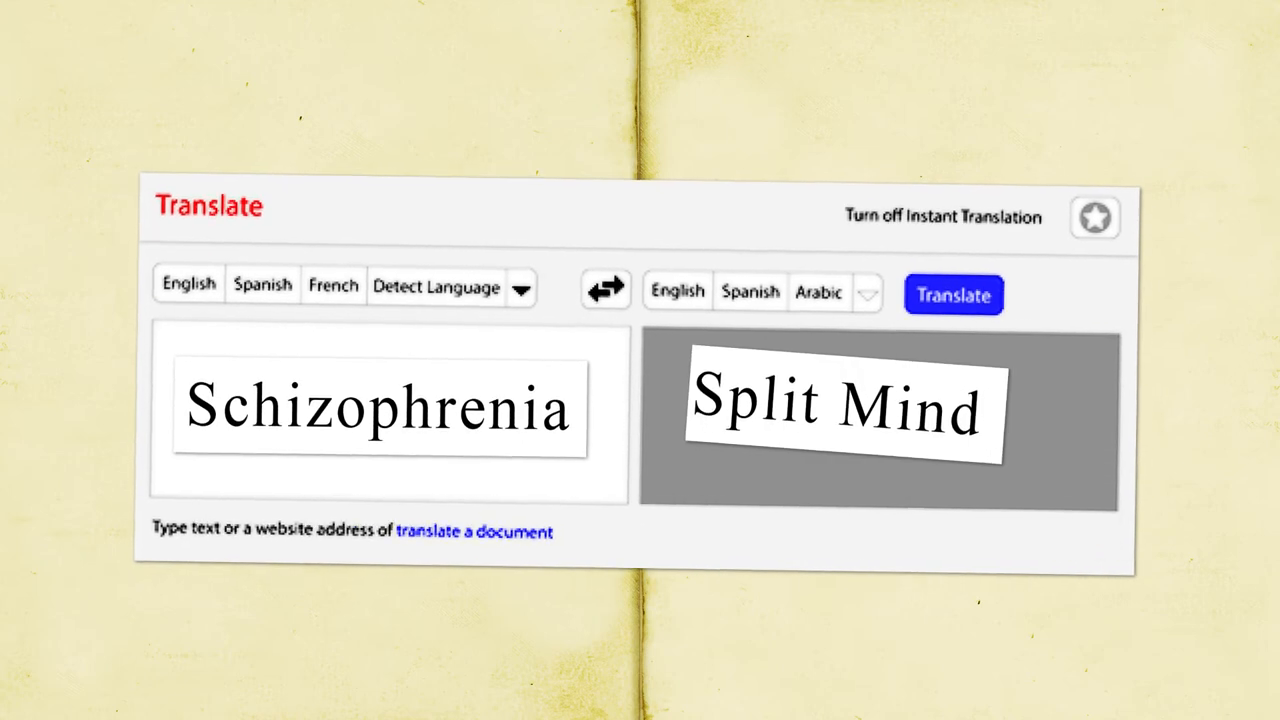